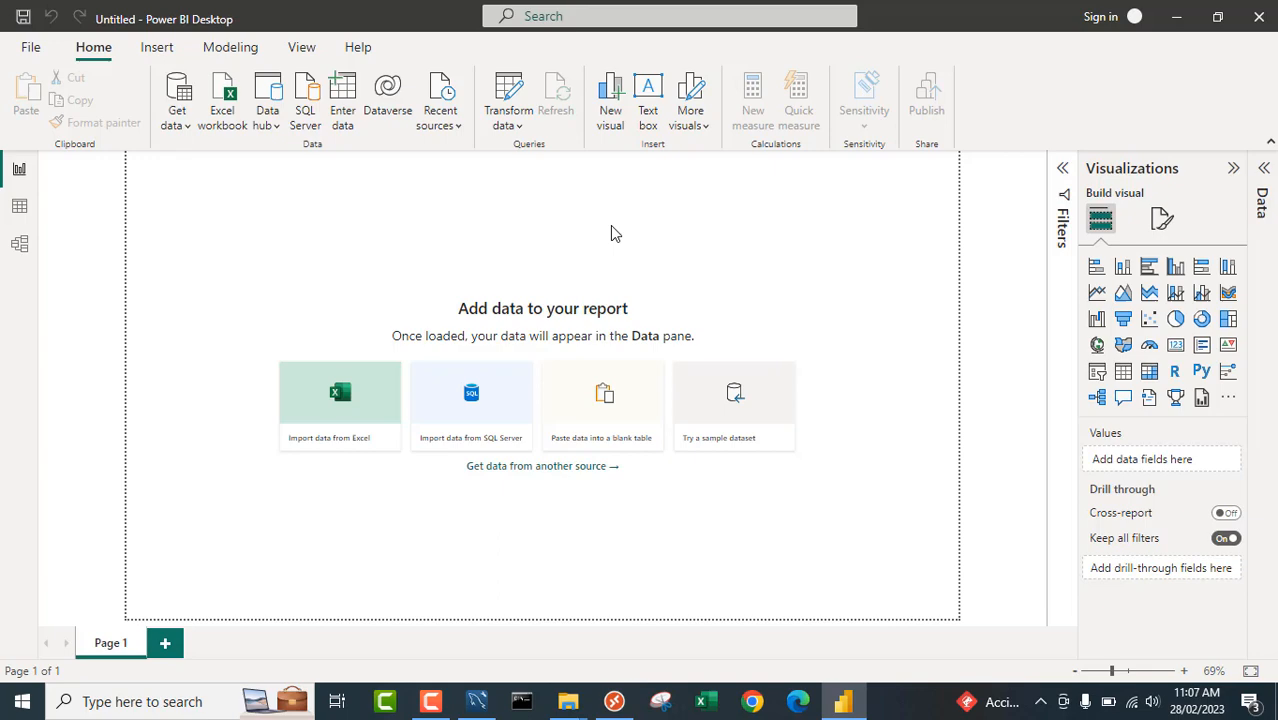
Switch to MySQL Workbench's SELECT * FROM hr.staff results showing departments and pay.
click(477, 701)
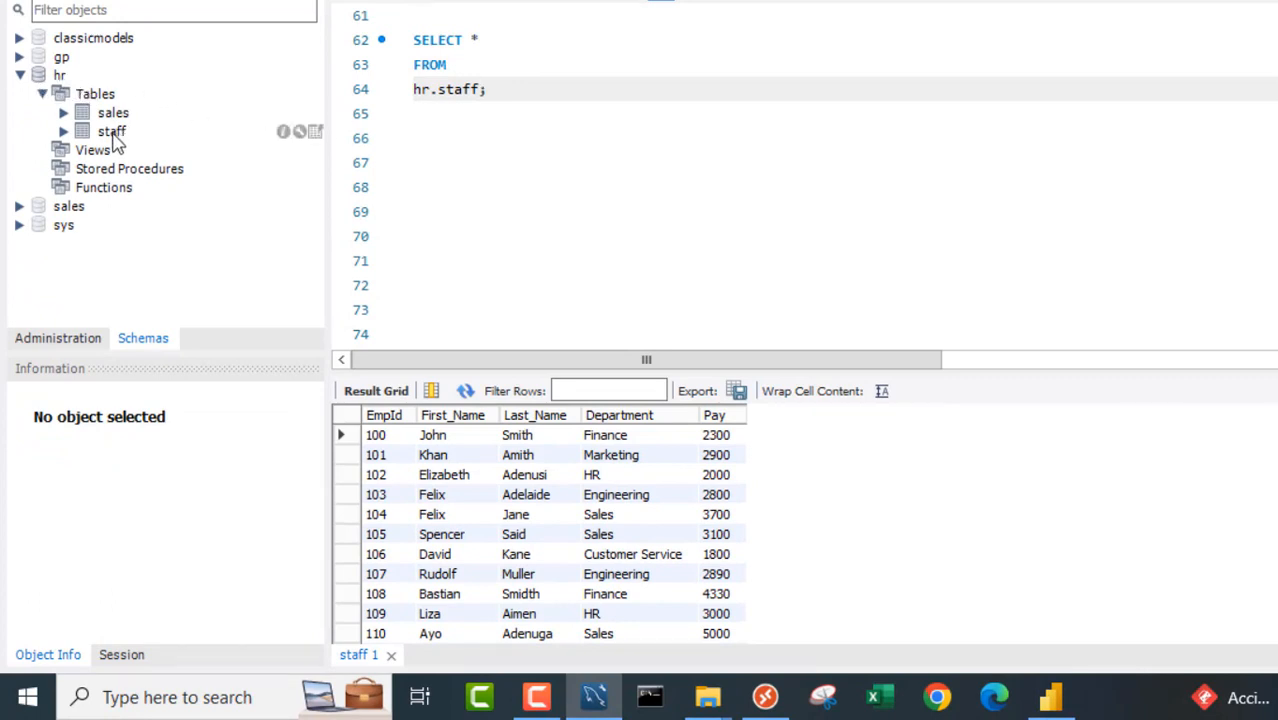
mouse_move(573, 495)
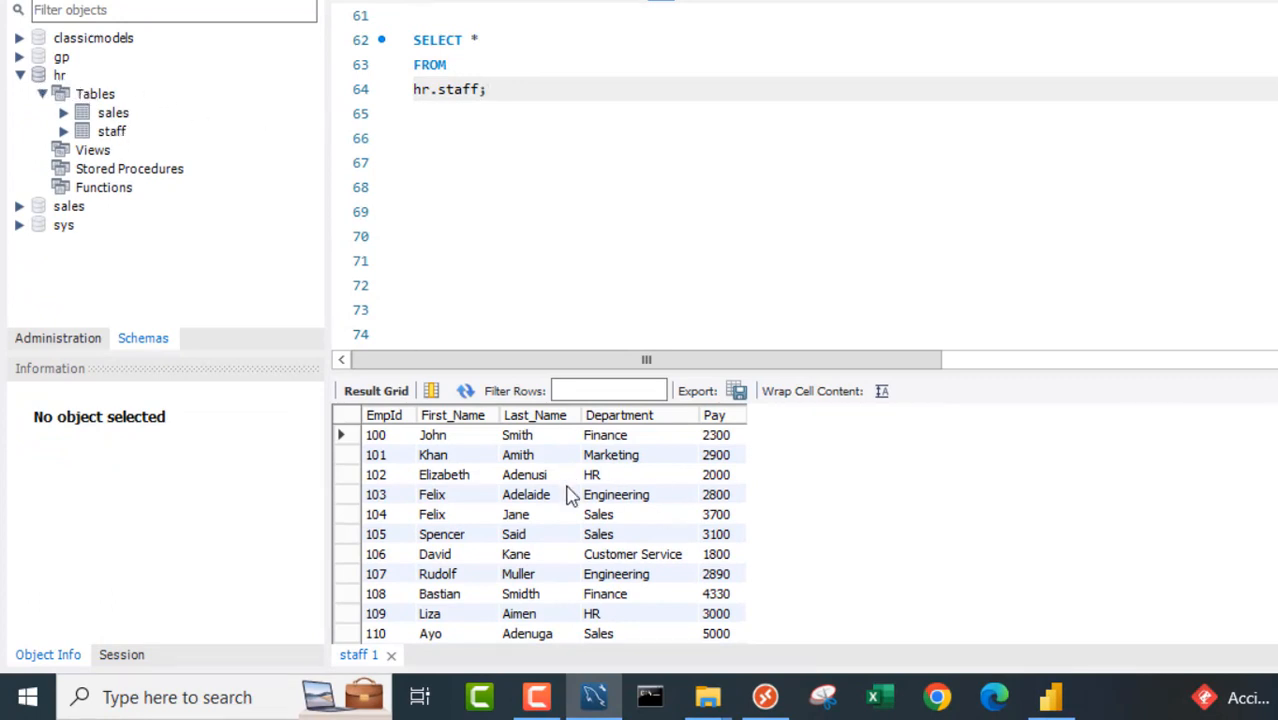
mouse_move(473, 490)
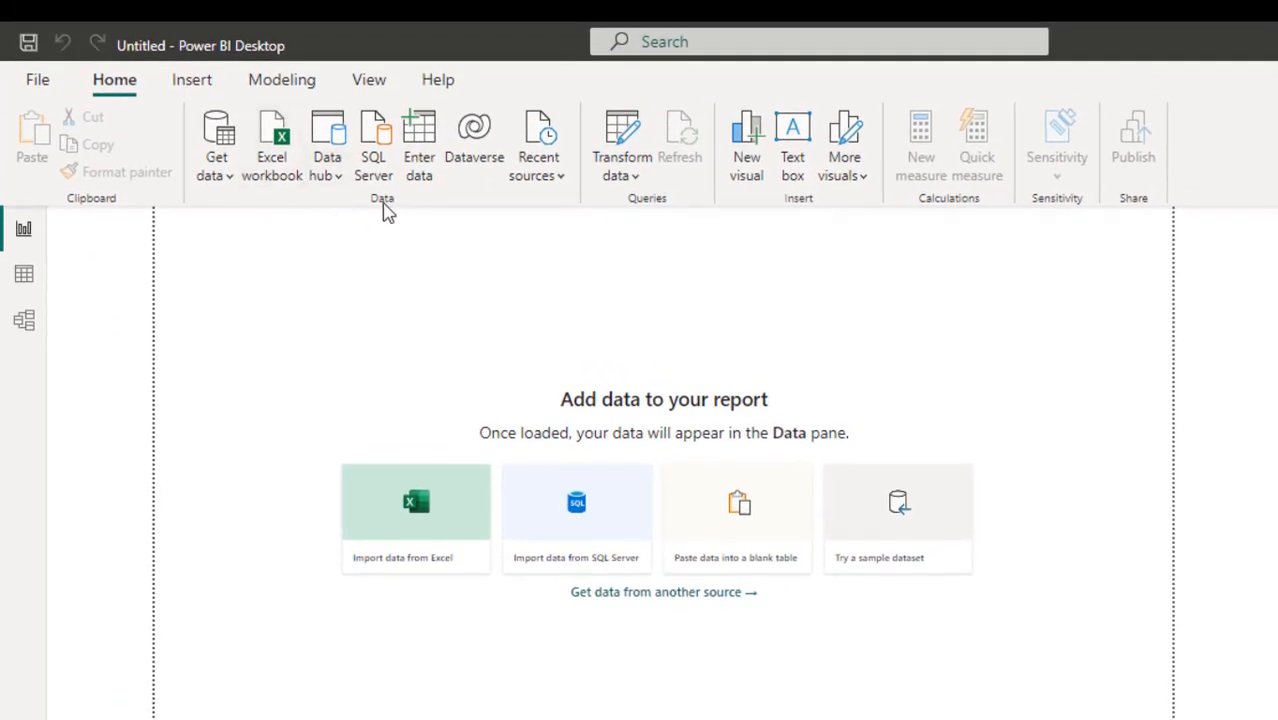
click(216, 140)
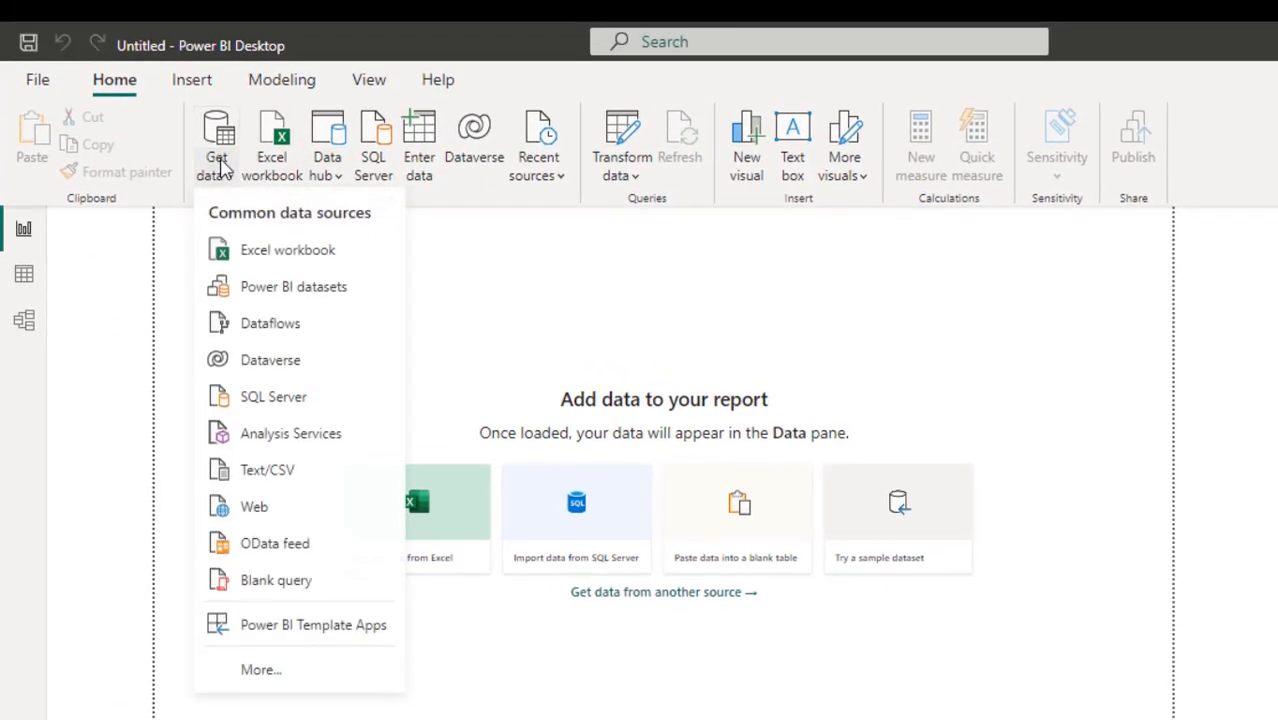
mouse_move(273, 396)
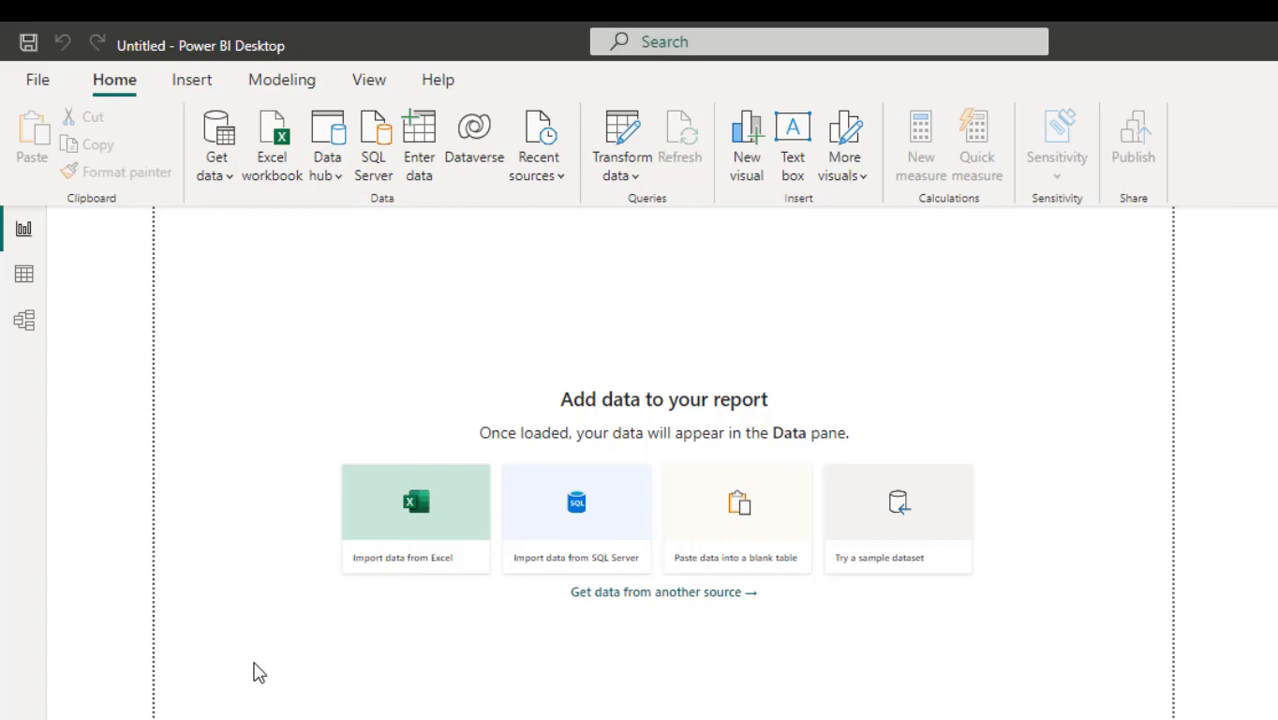
From the Get Data catalogue's Other category, connect using ODBC.
click(663, 591)
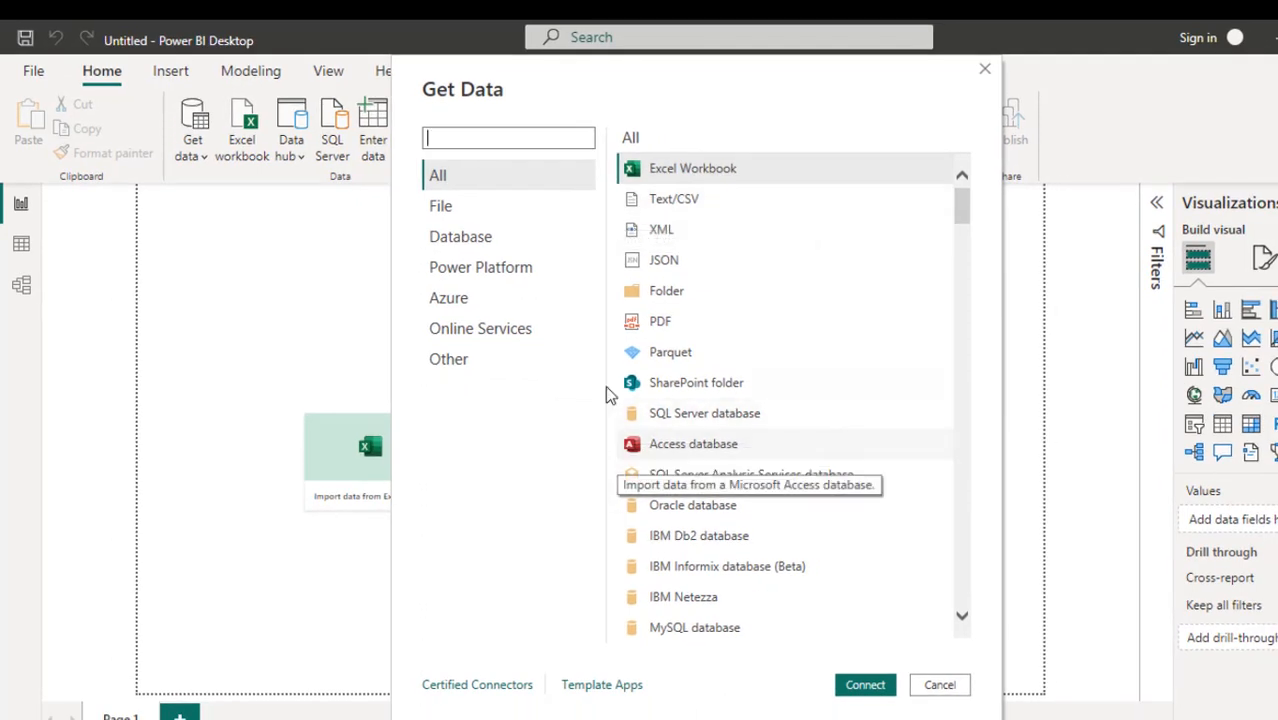
click(448, 359)
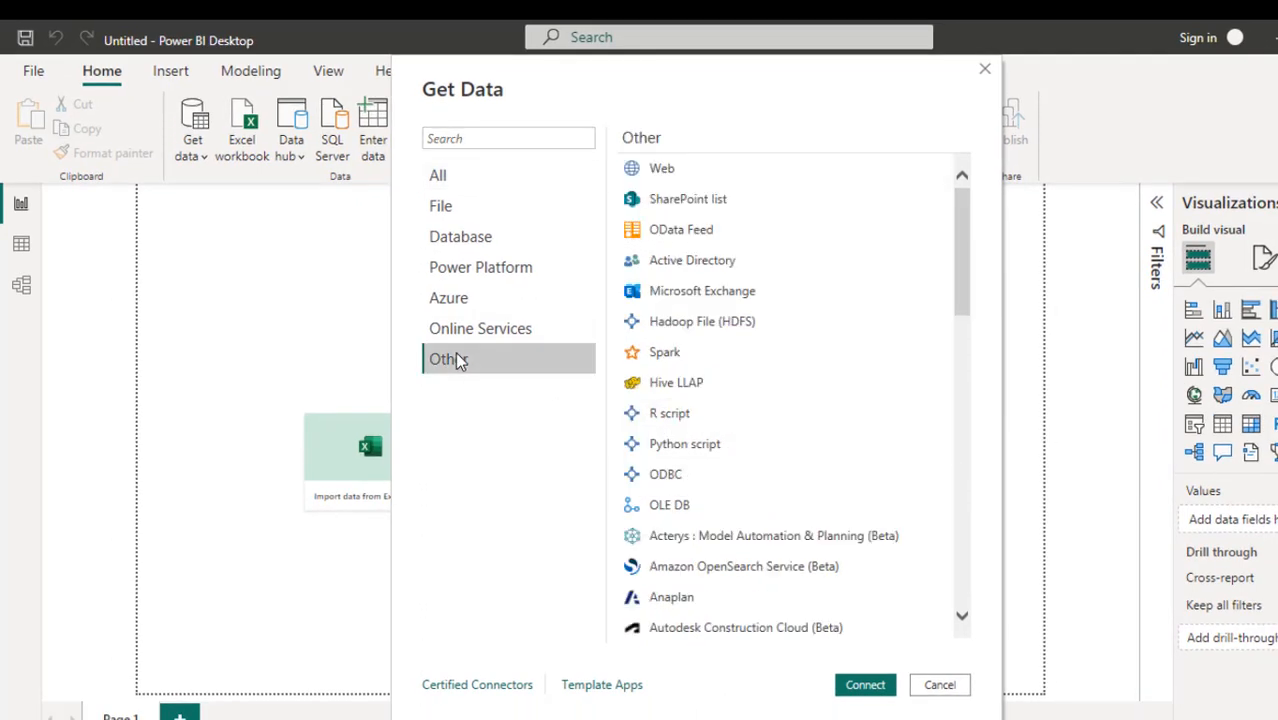
mouse_move(692, 260)
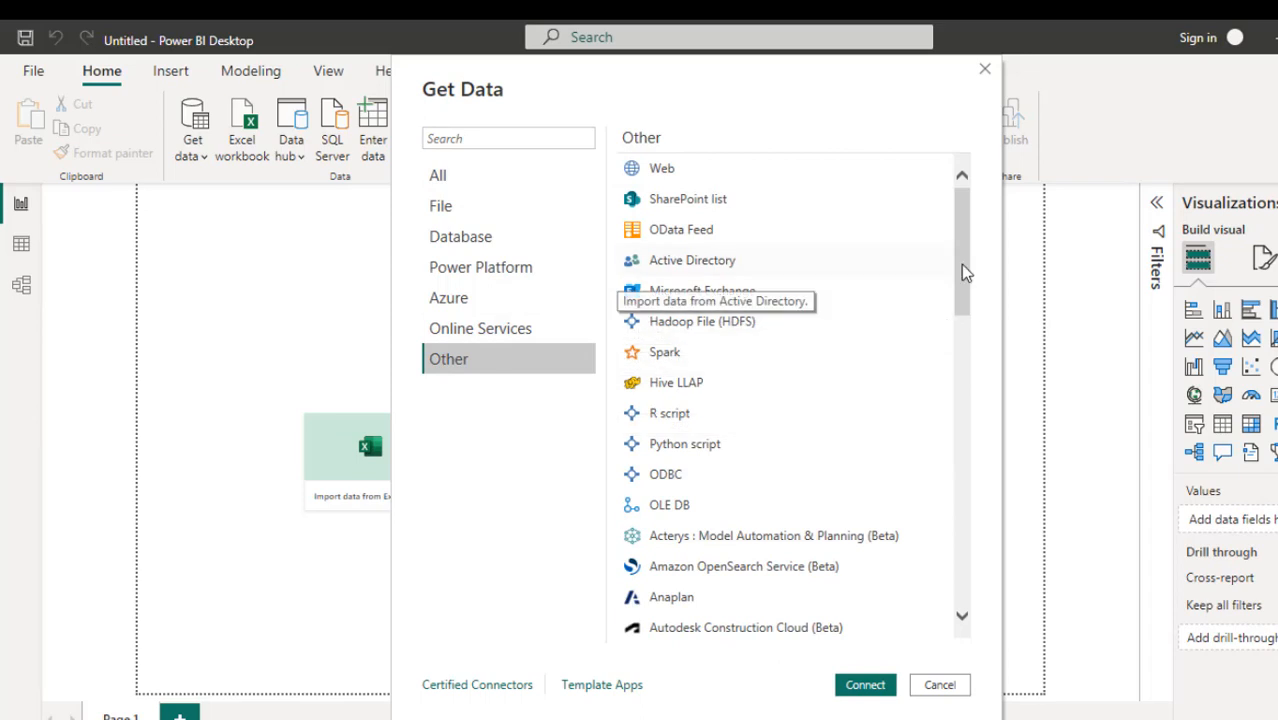
scroll(down, 3)
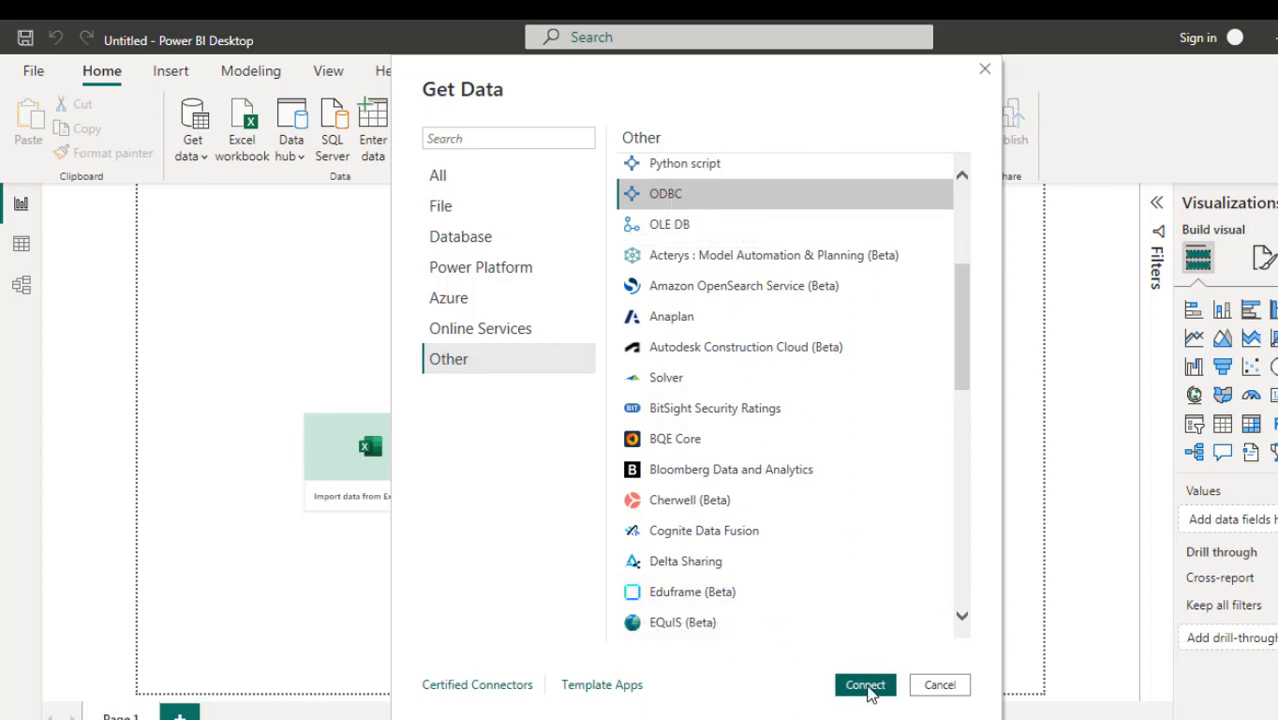
click(863, 684)
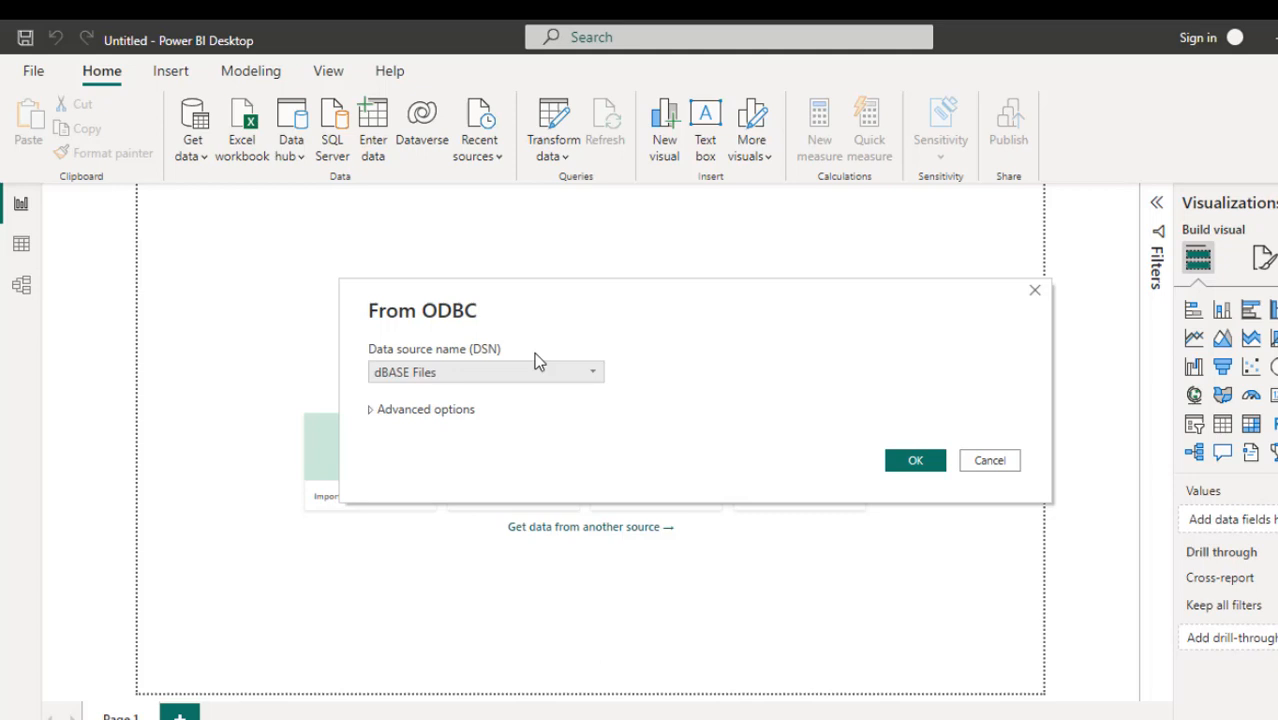
mouse_move(586, 376)
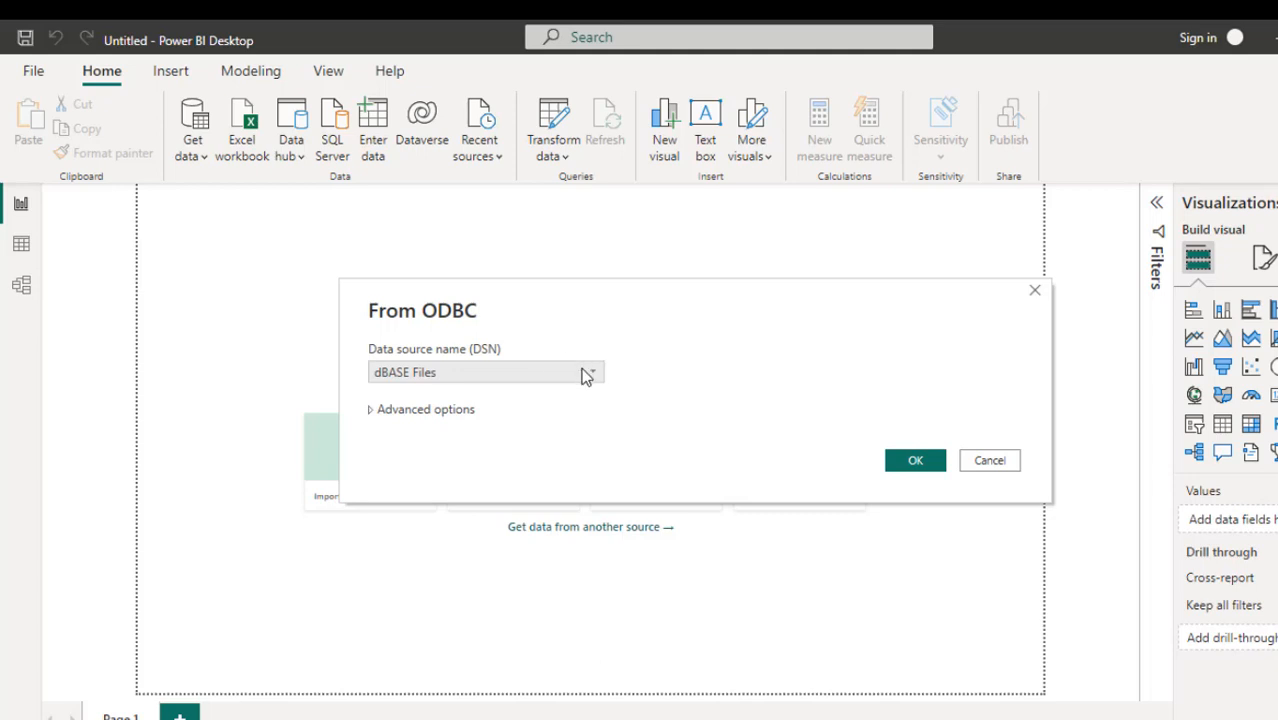
Pick the mySQL data source name in From ODBC and confirm to reach the Navigator.
click(592, 372)
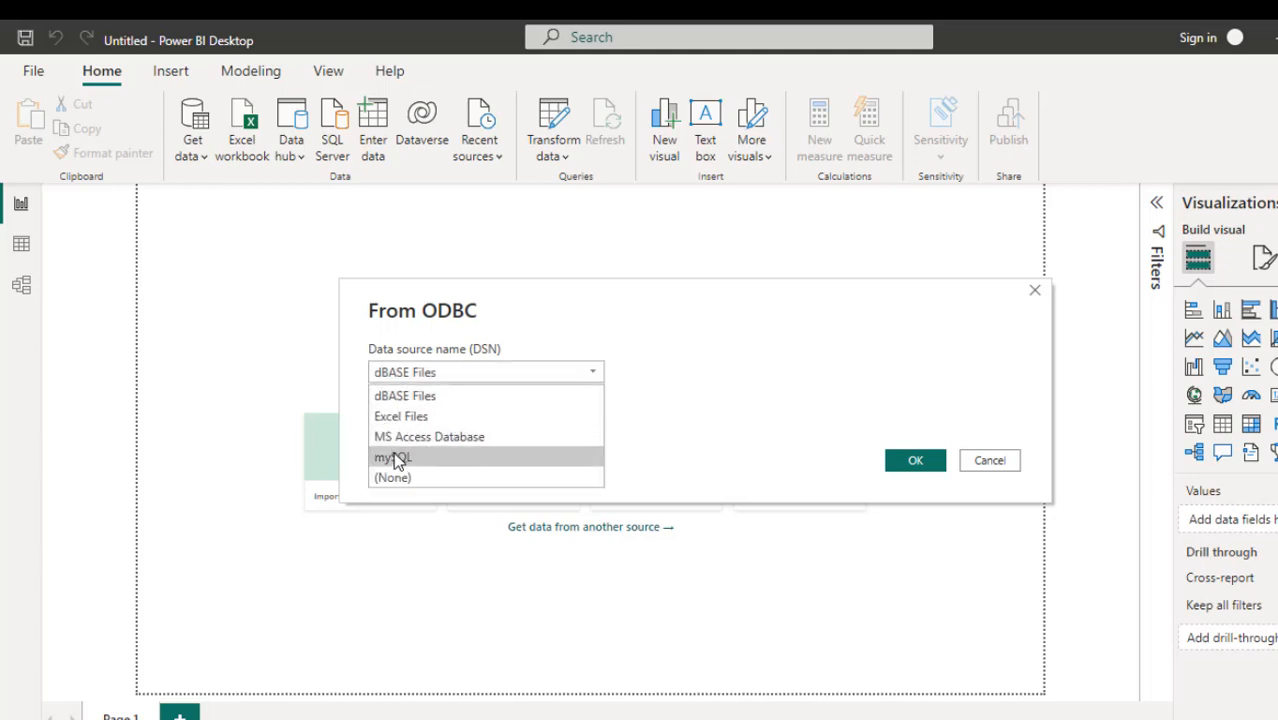
click(392, 457)
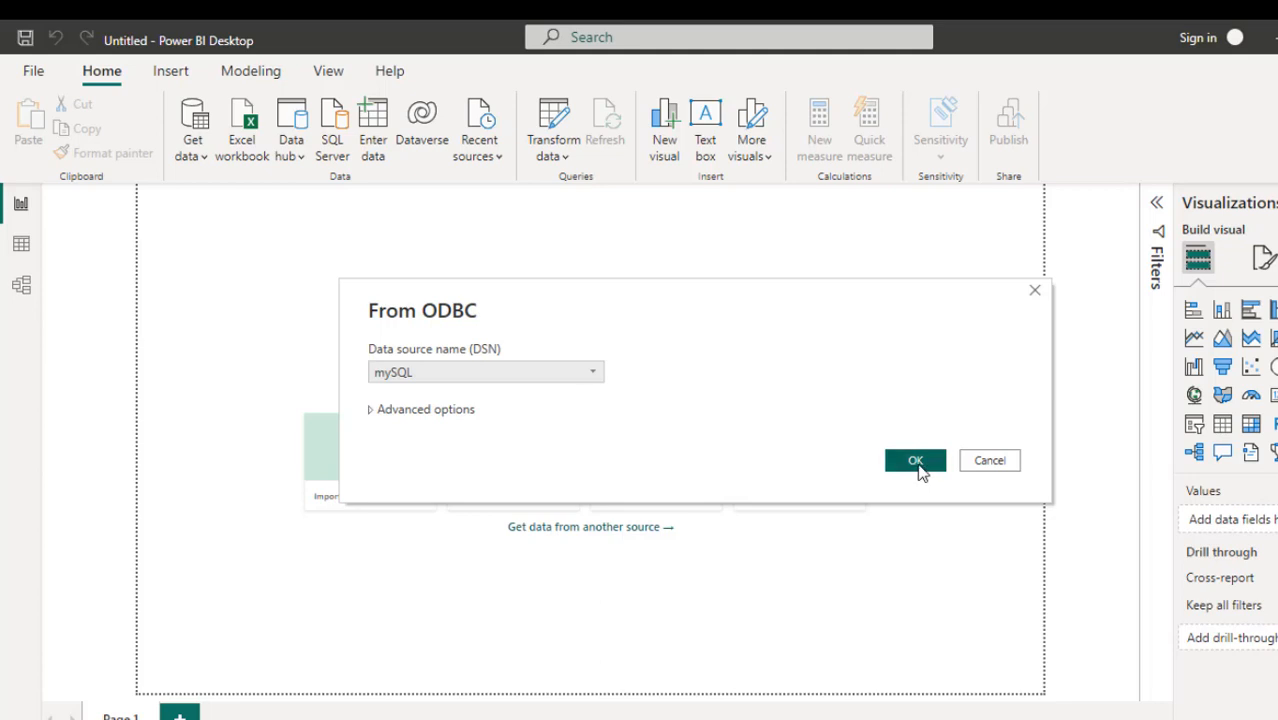
click(914, 460)
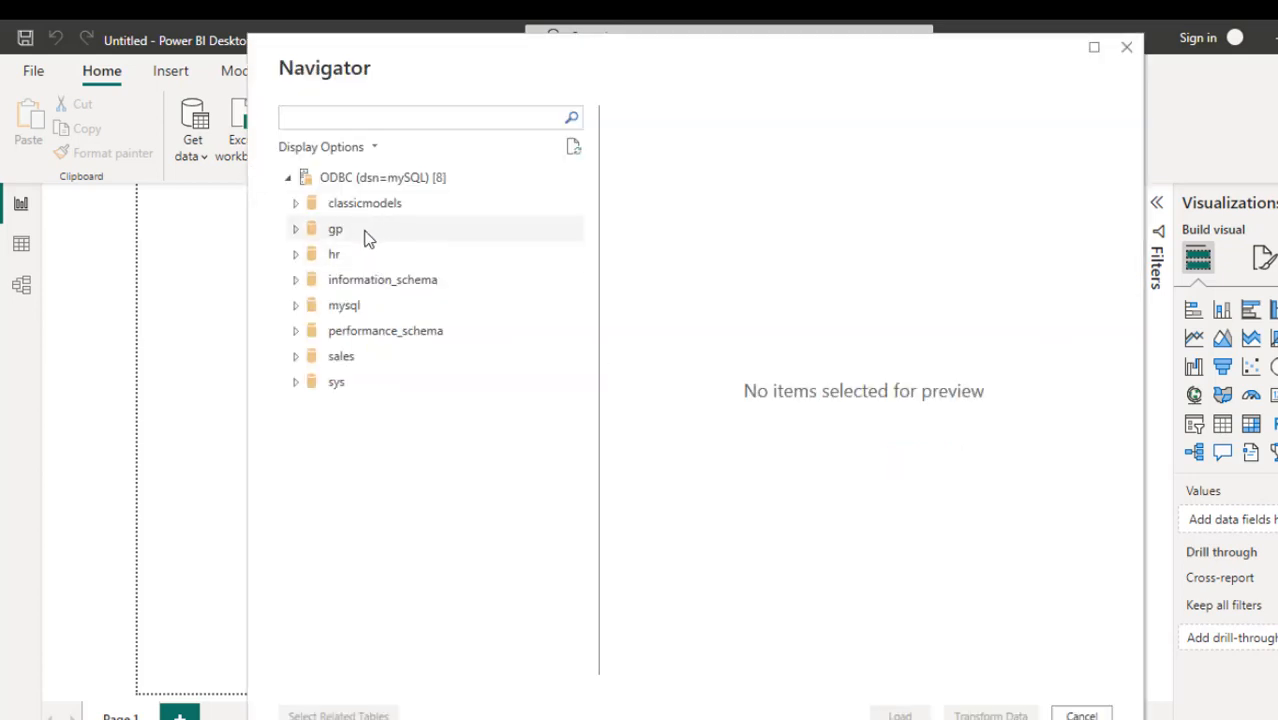
mouse_move(370, 67)
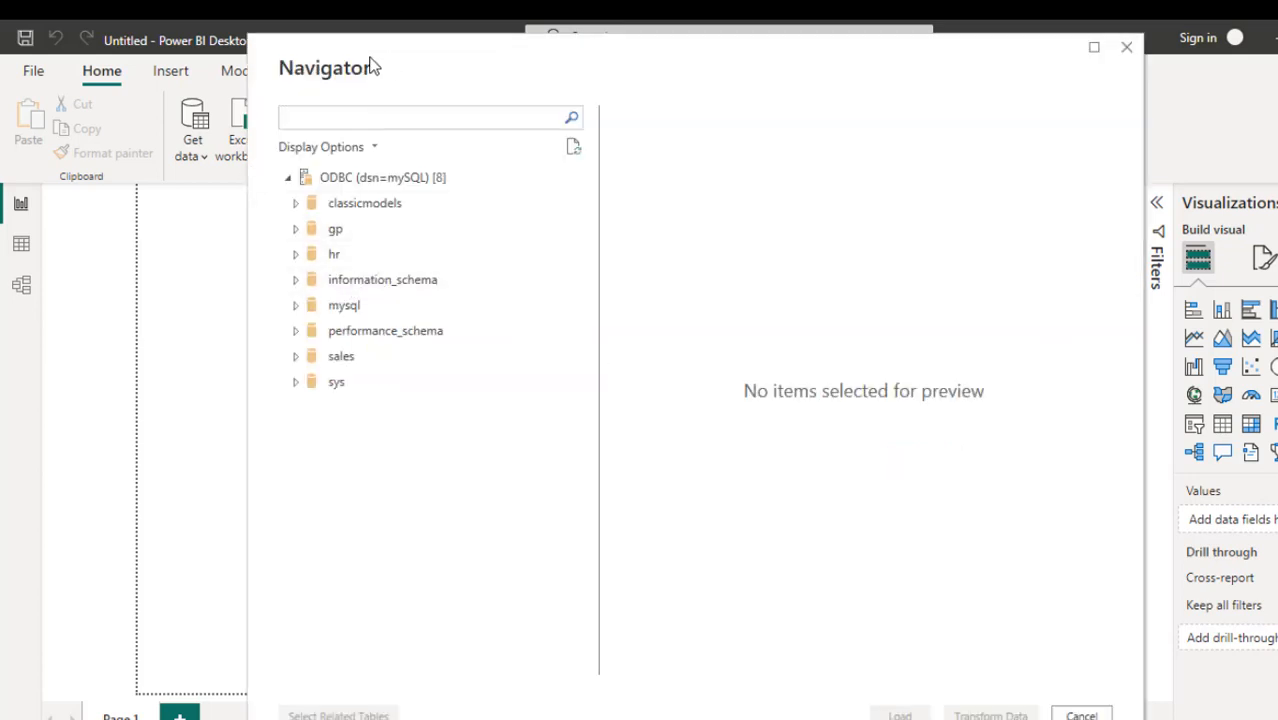
mouse_move(334, 253)
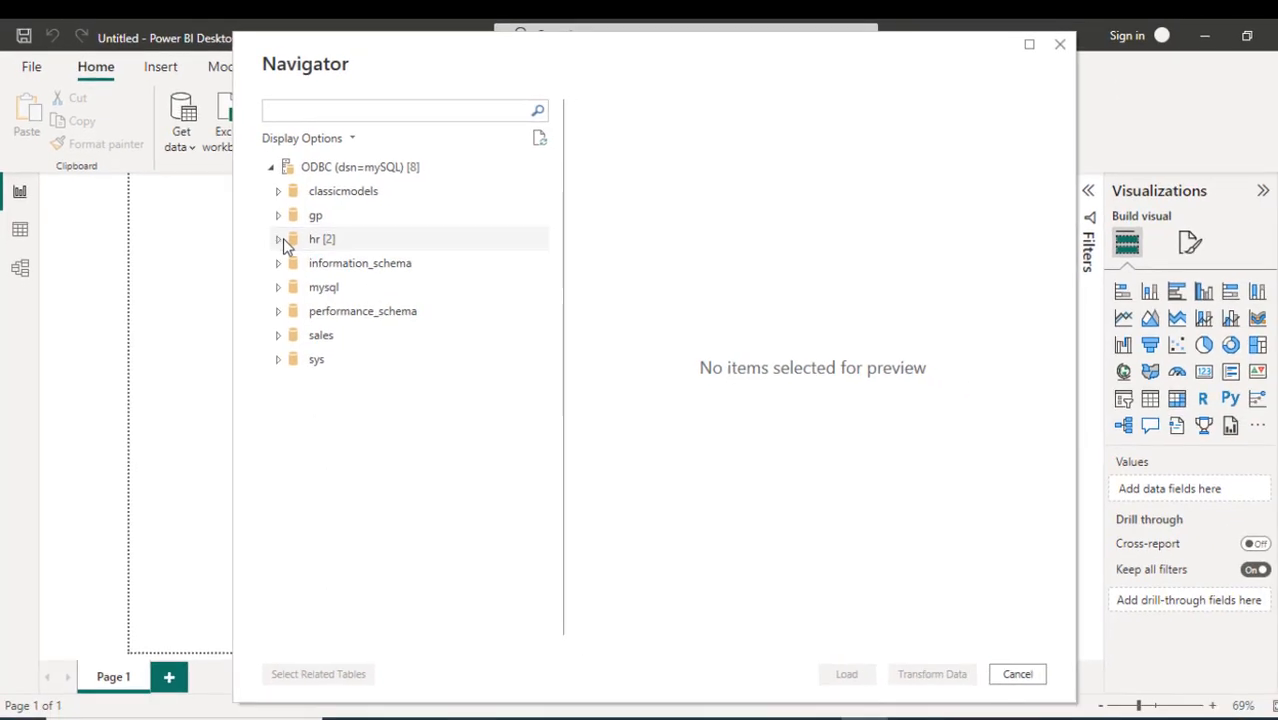
Select hr's staff table in Navigator and open it in Power Query Editor.
click(278, 238)
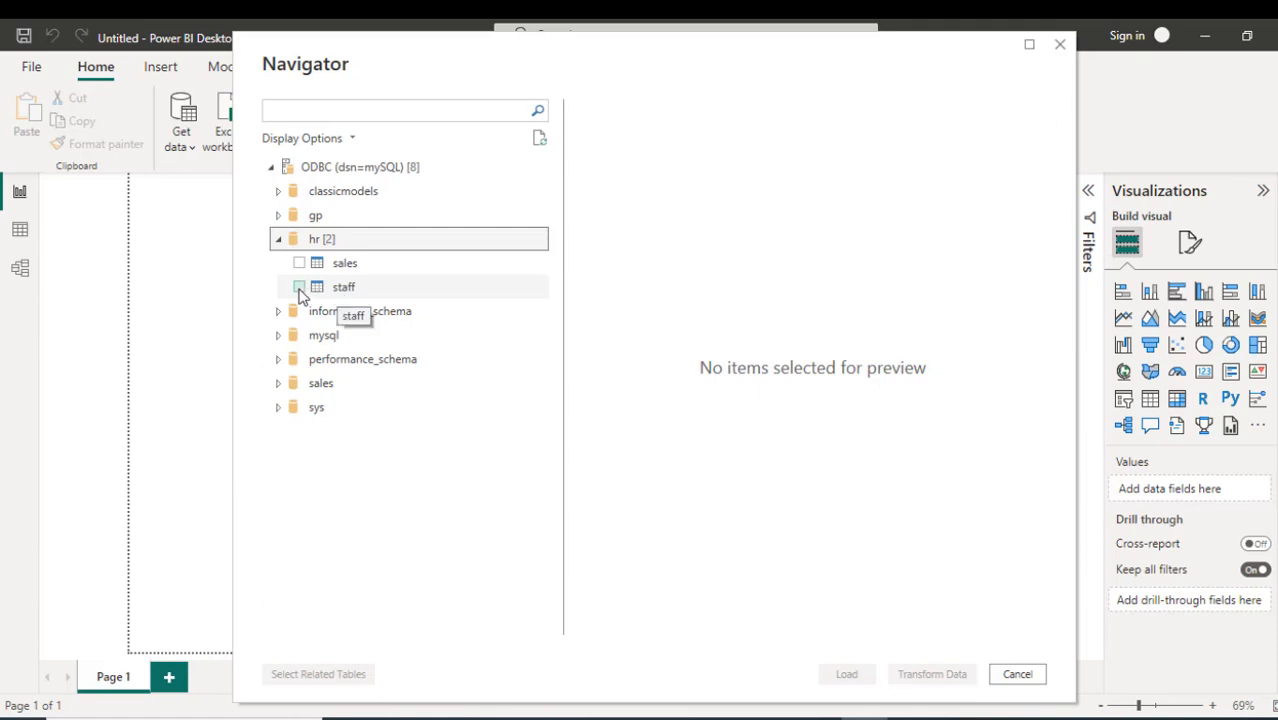
click(299, 287)
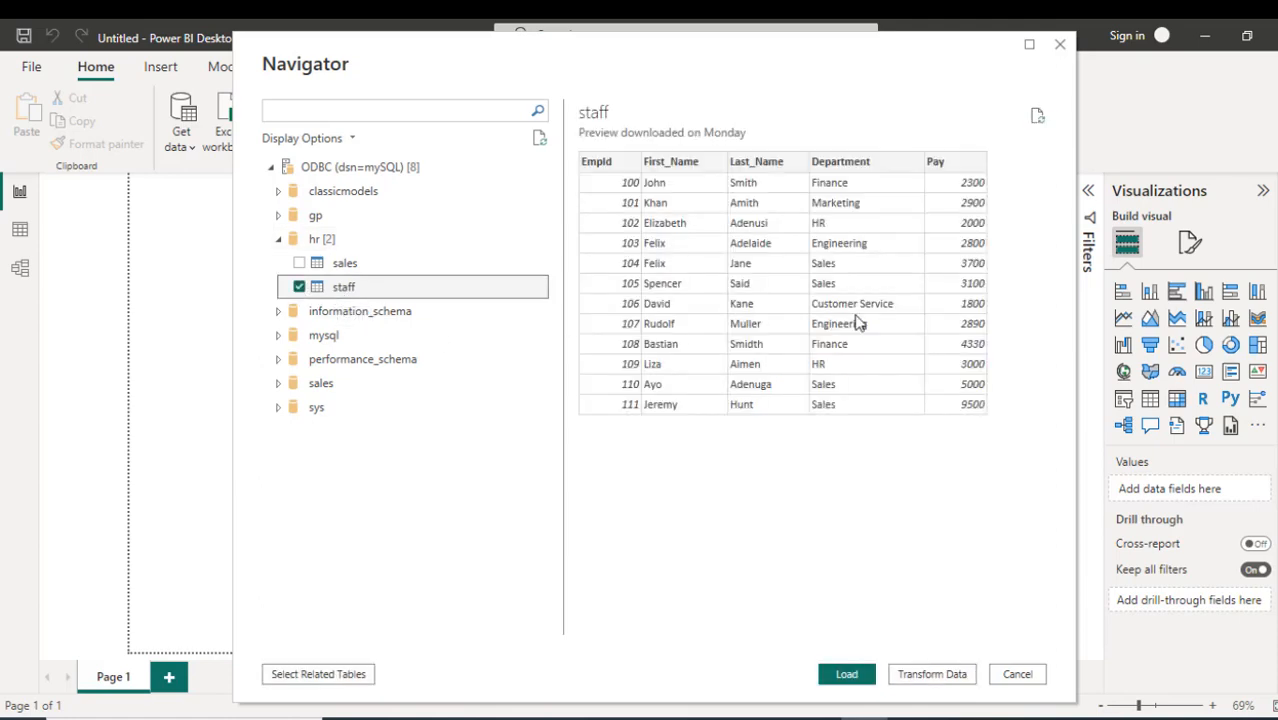
mouse_move(870, 297)
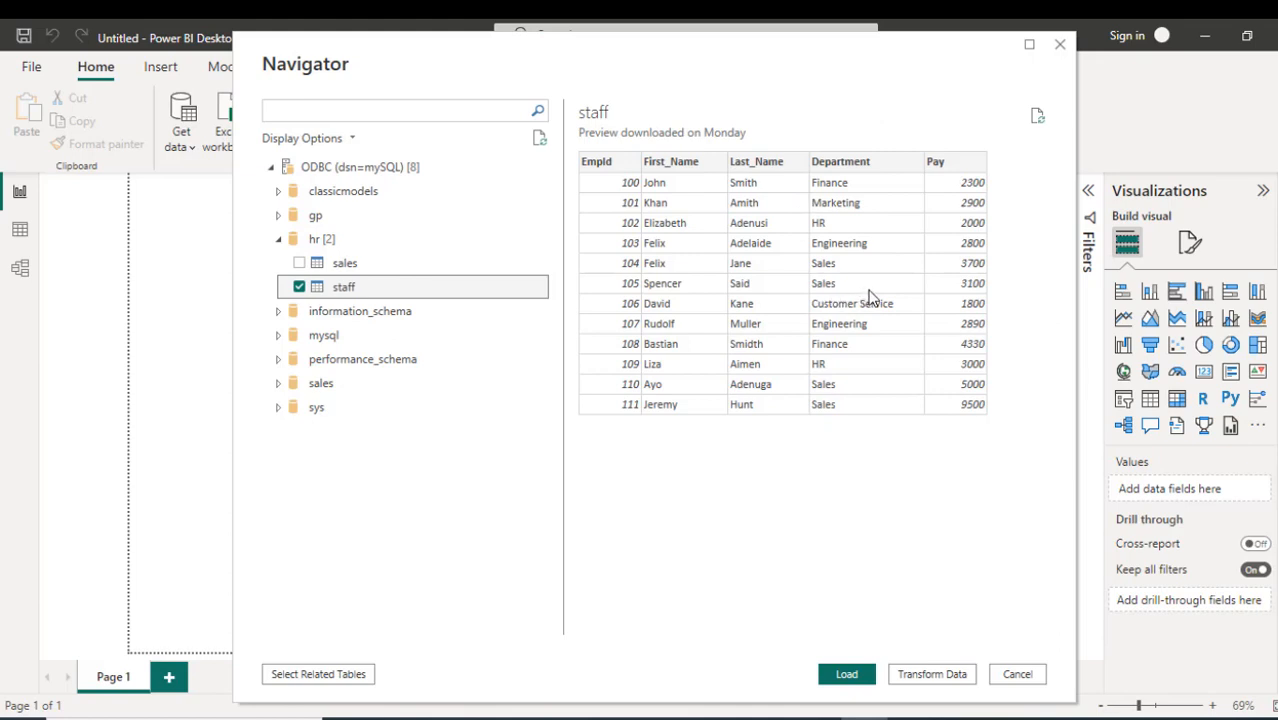
mouse_move(910, 673)
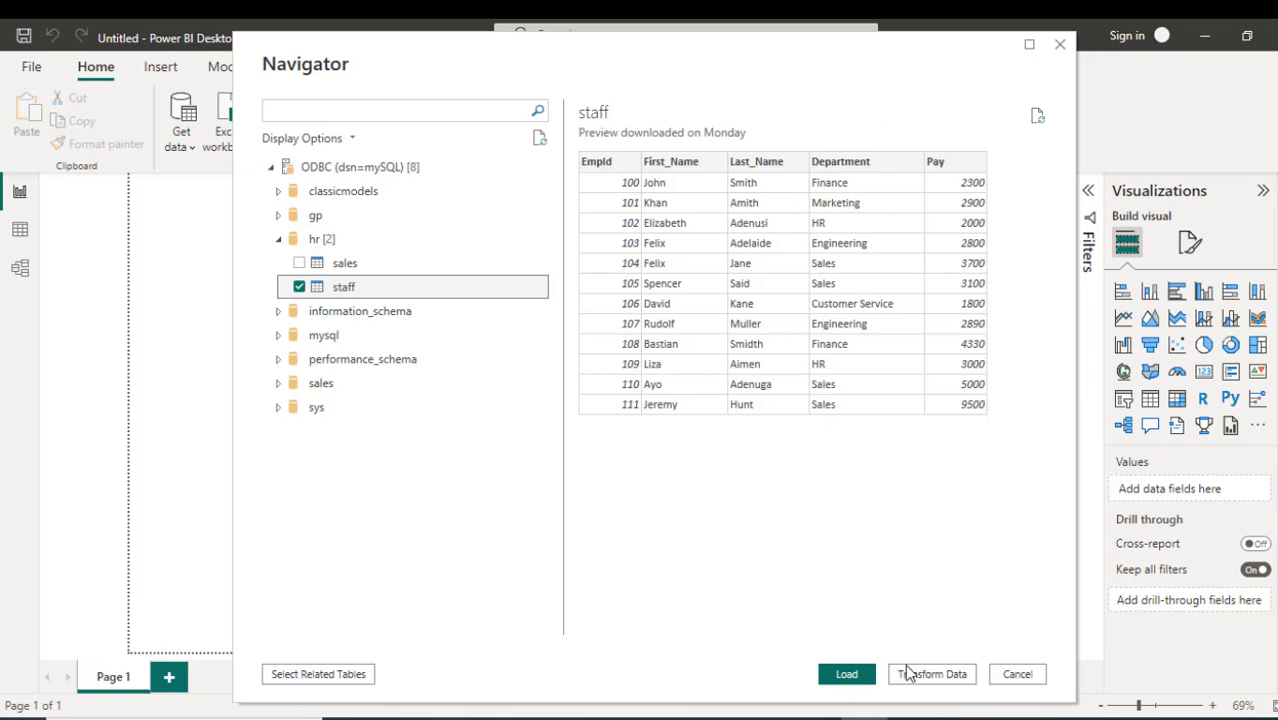
click(931, 673)
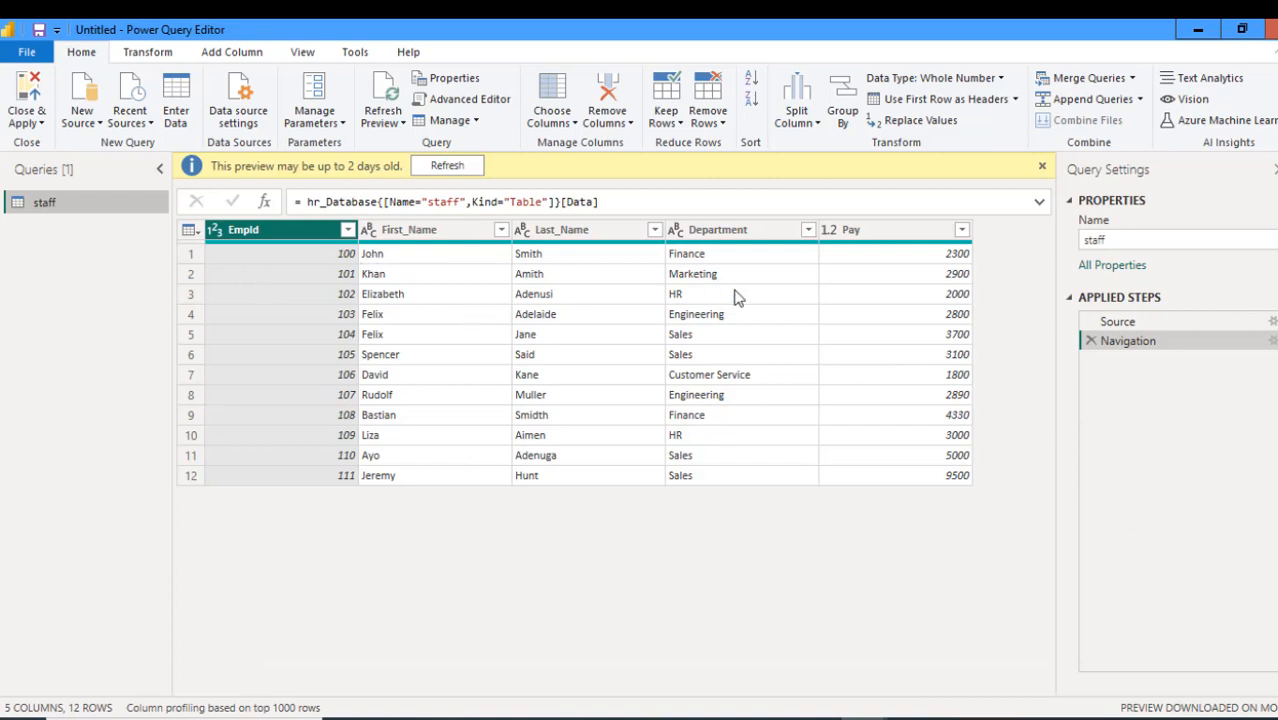
mouse_move(781, 304)
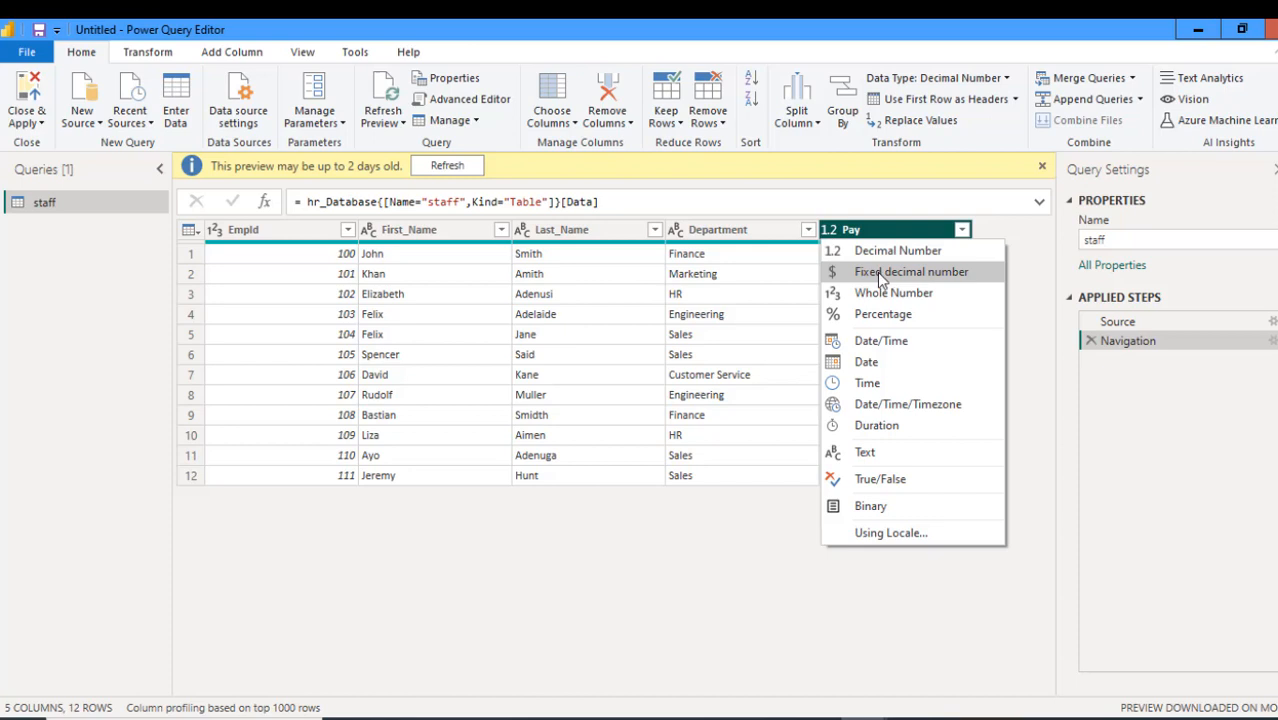
Change the Pay column's data type to Fixed decimal number, then open Close & Apply.
click(911, 271)
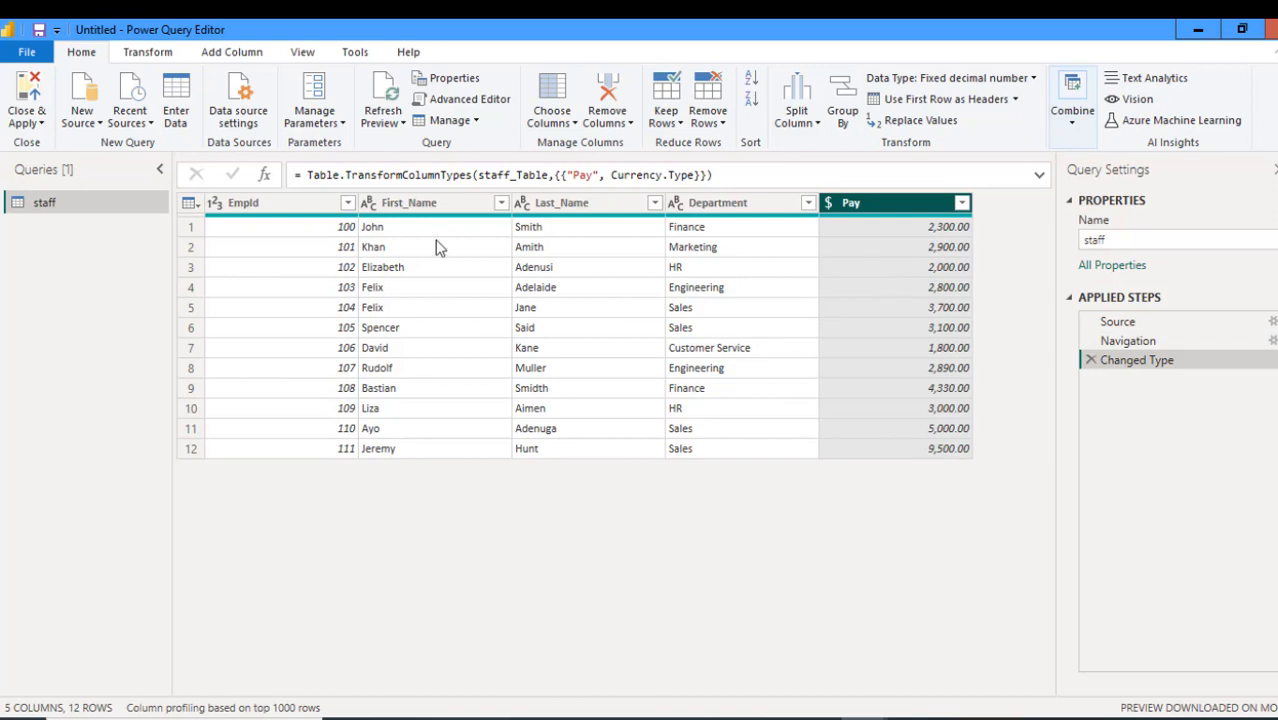
click(26, 100)
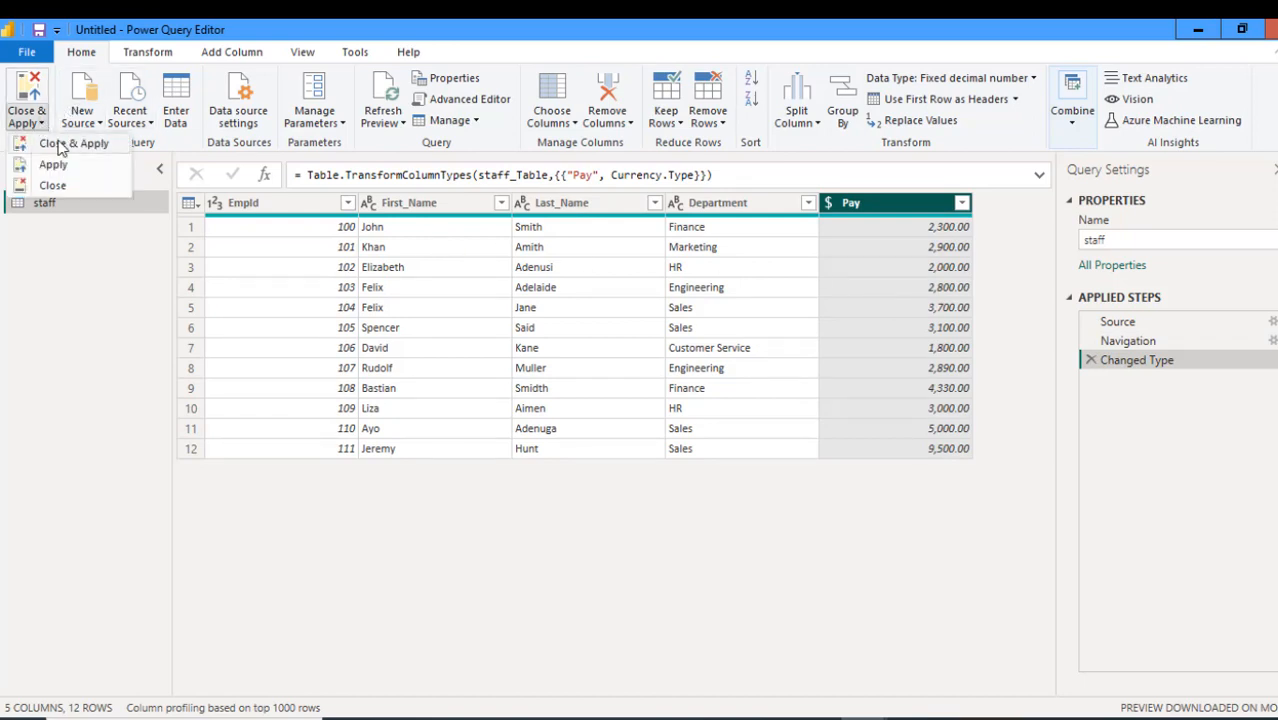
mouse_move(62, 143)
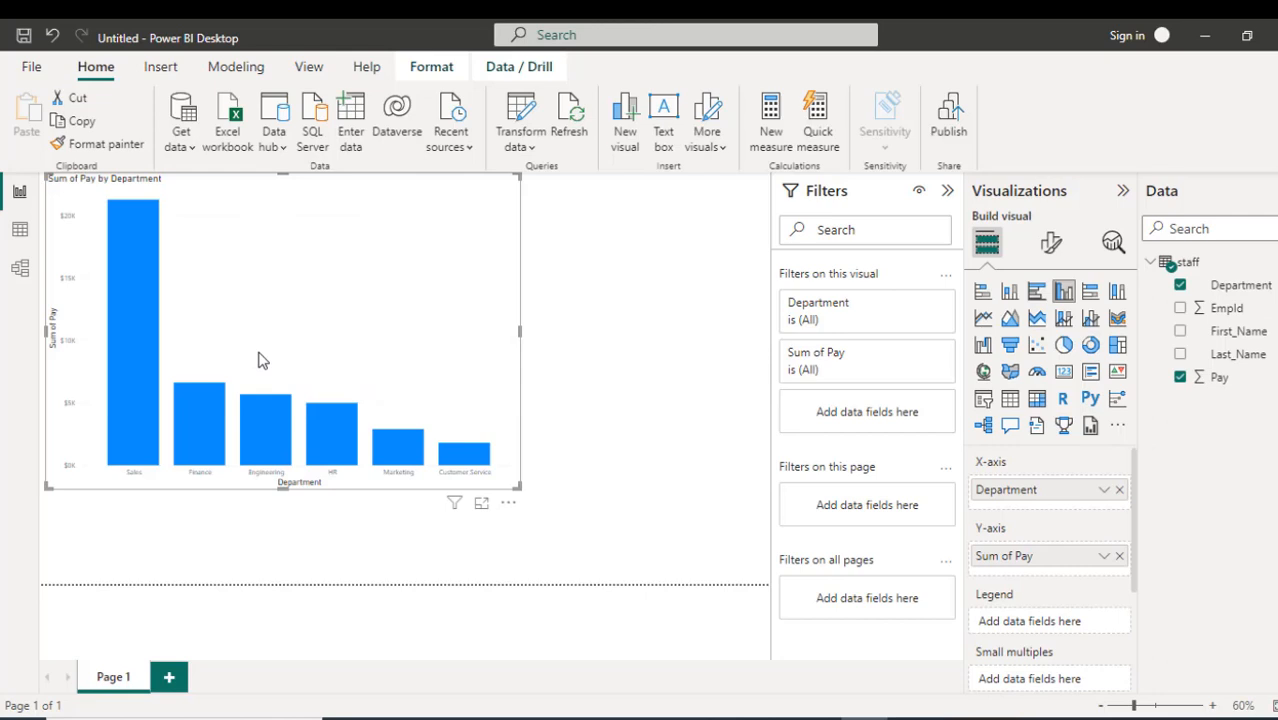
mouse_move(163, 282)
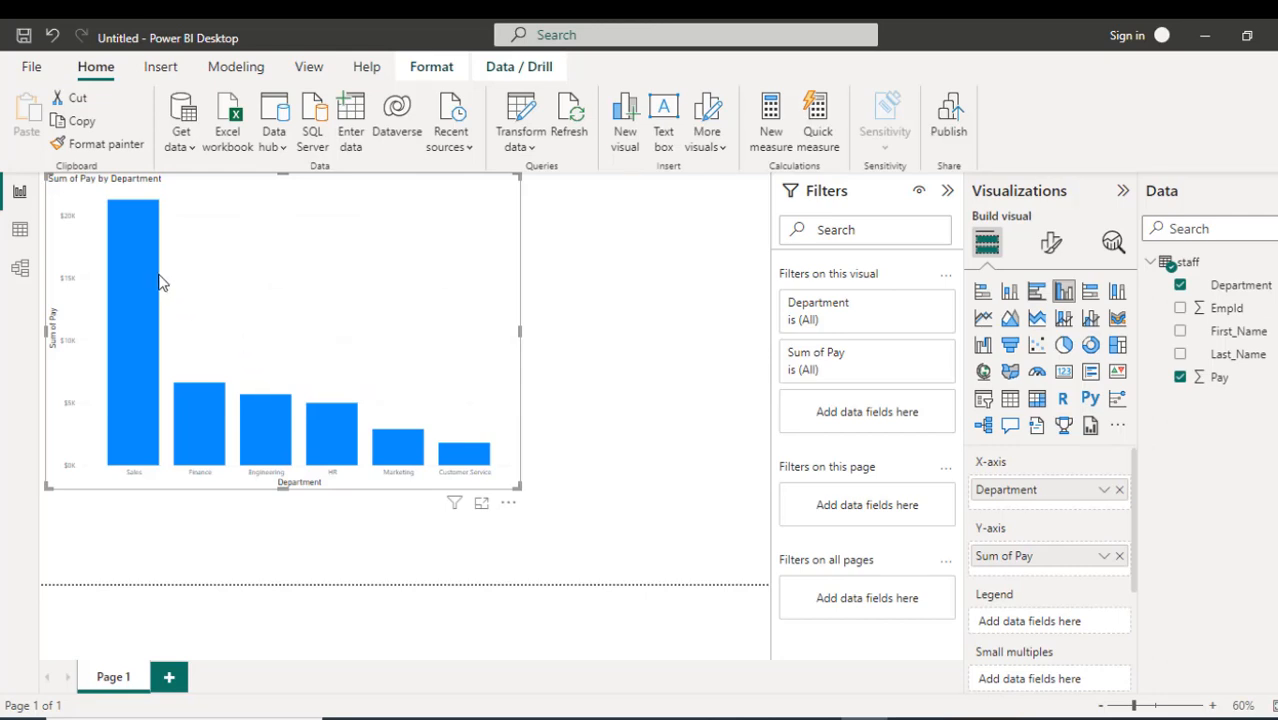
mouse_move(140, 469)
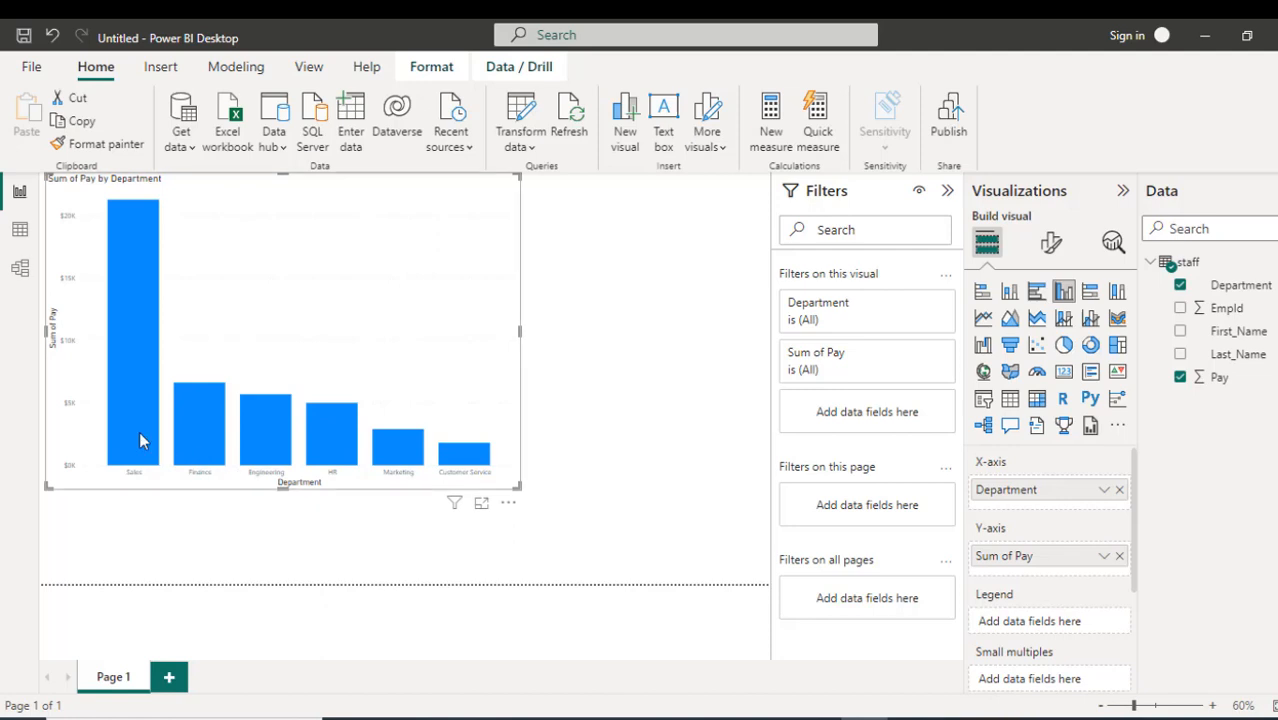
mouse_move(133, 440)
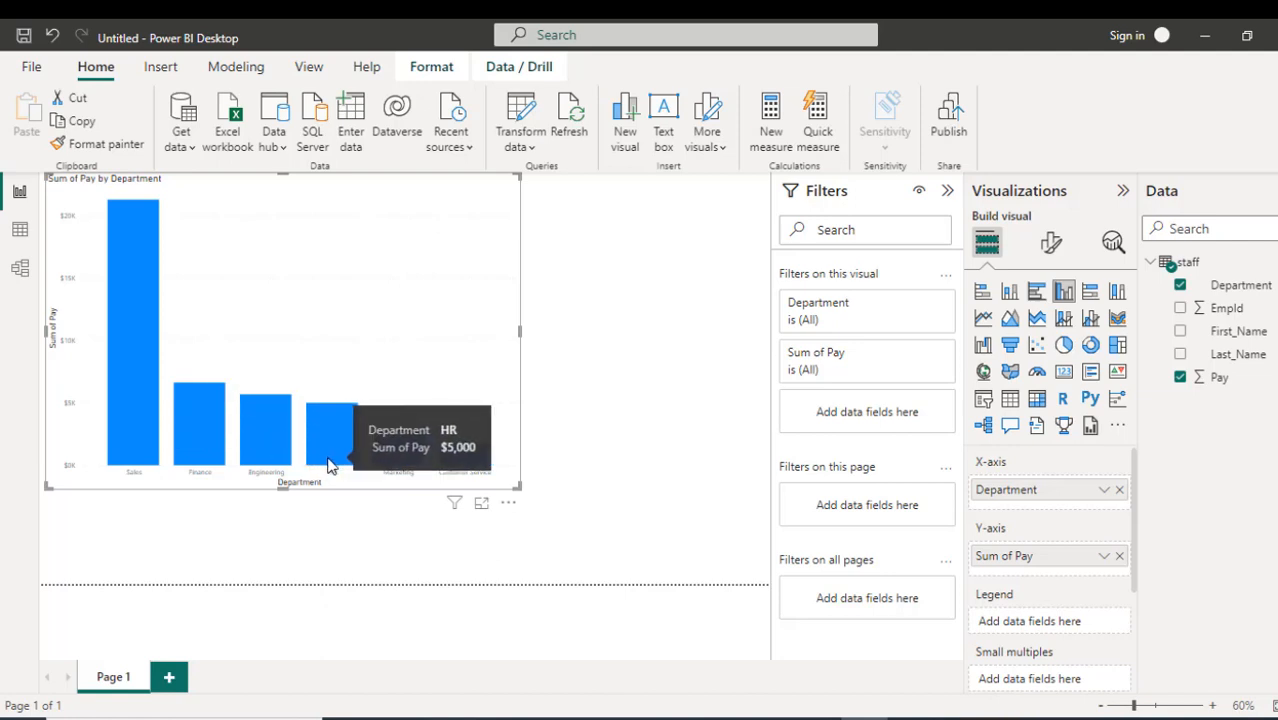
mouse_move(545, 486)
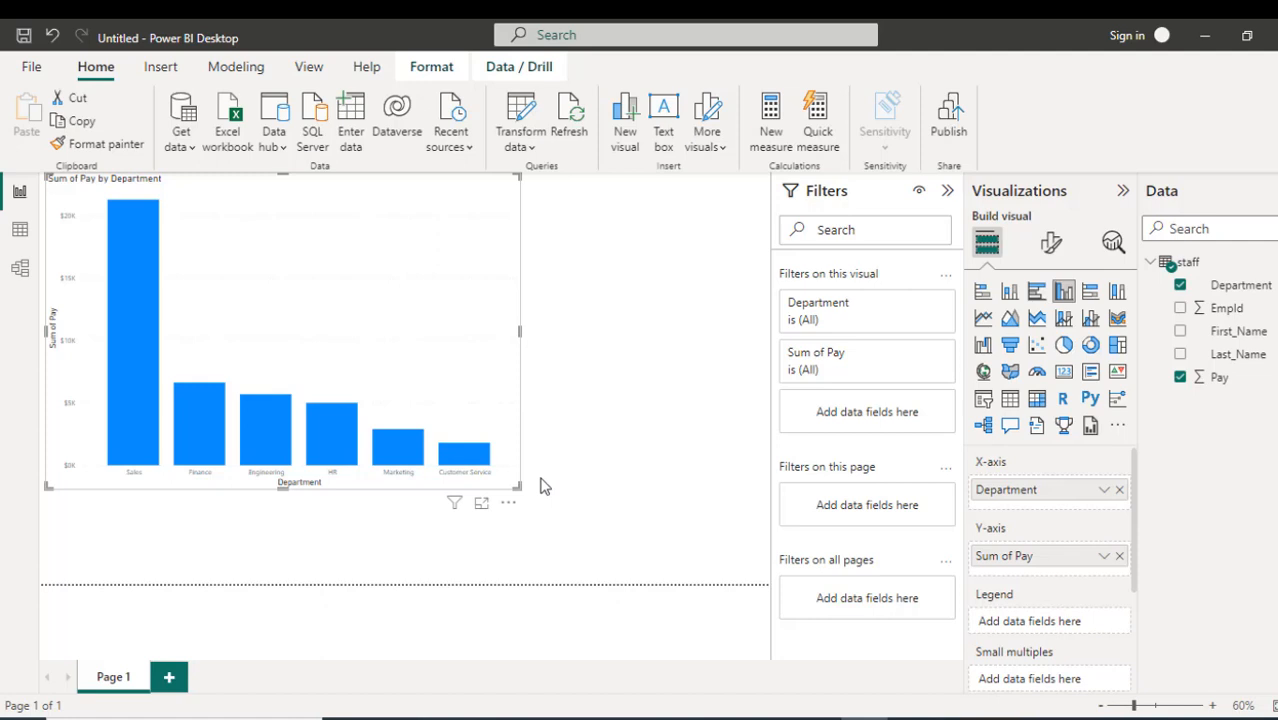
mouse_move(514, 658)
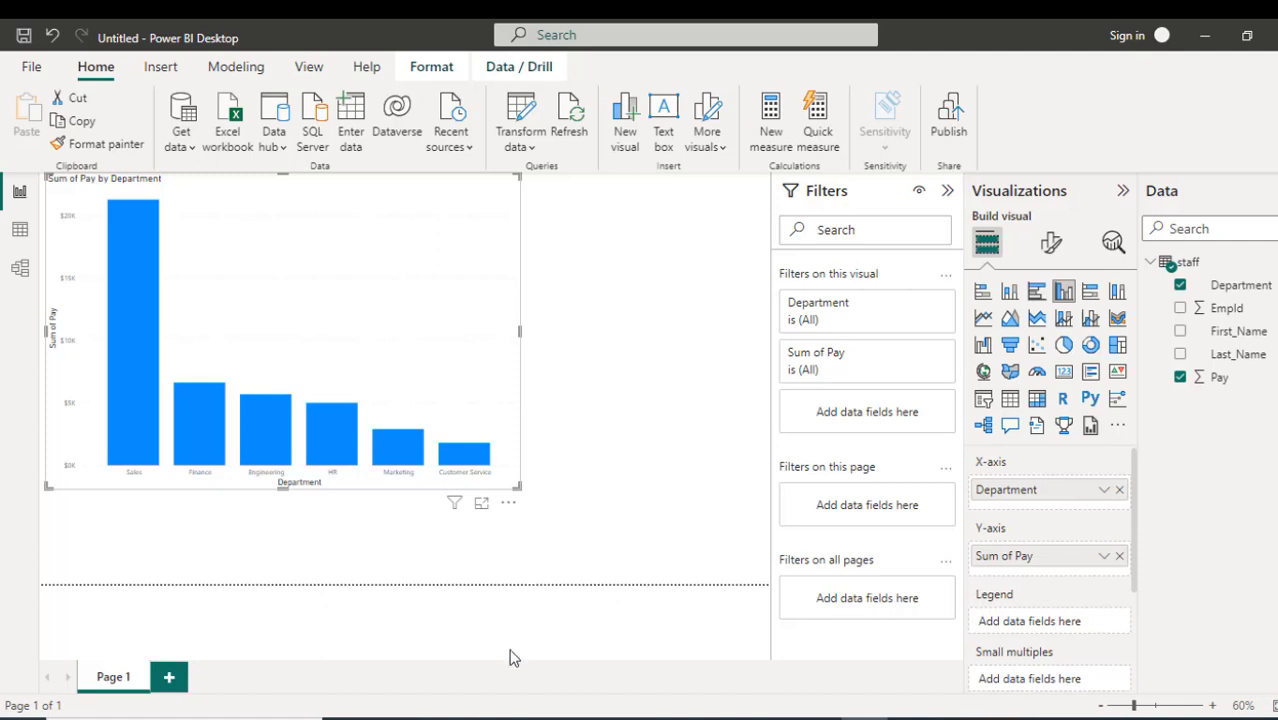